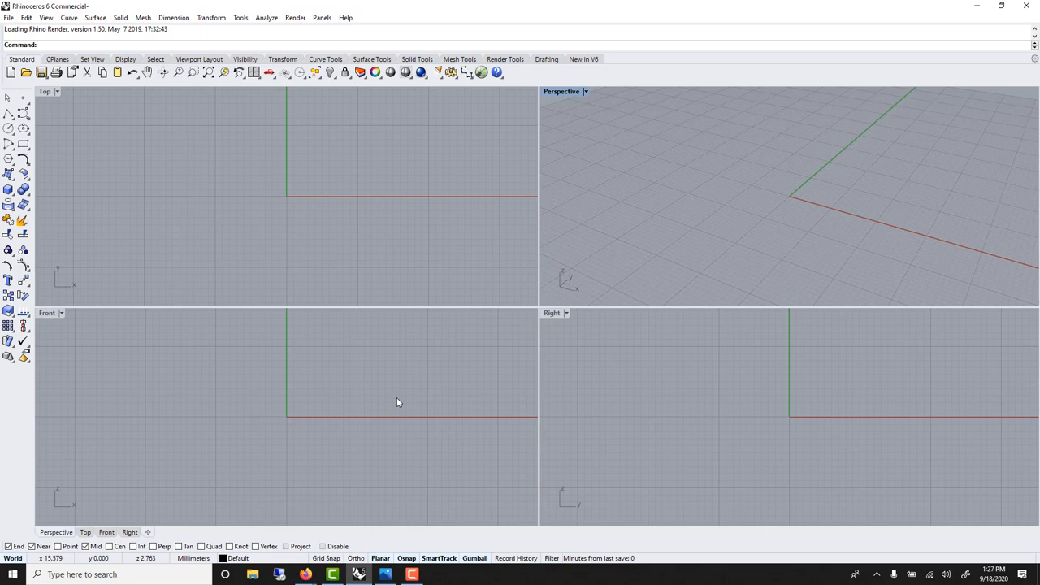
{"action": "mouse_move", "coordinate": [275, 379]}
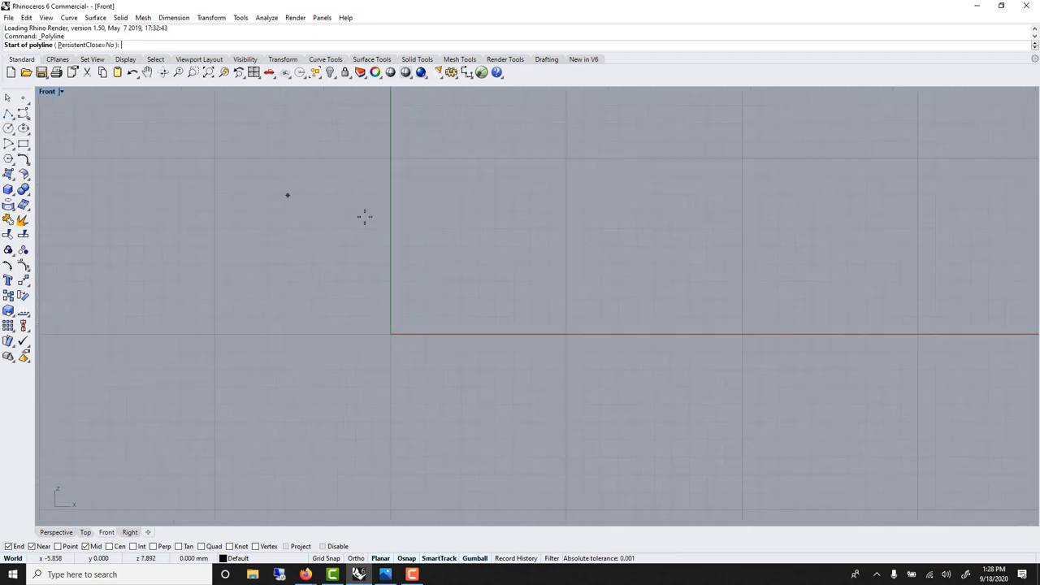
{"action": "mouse_move", "coordinate": [378, 218]}
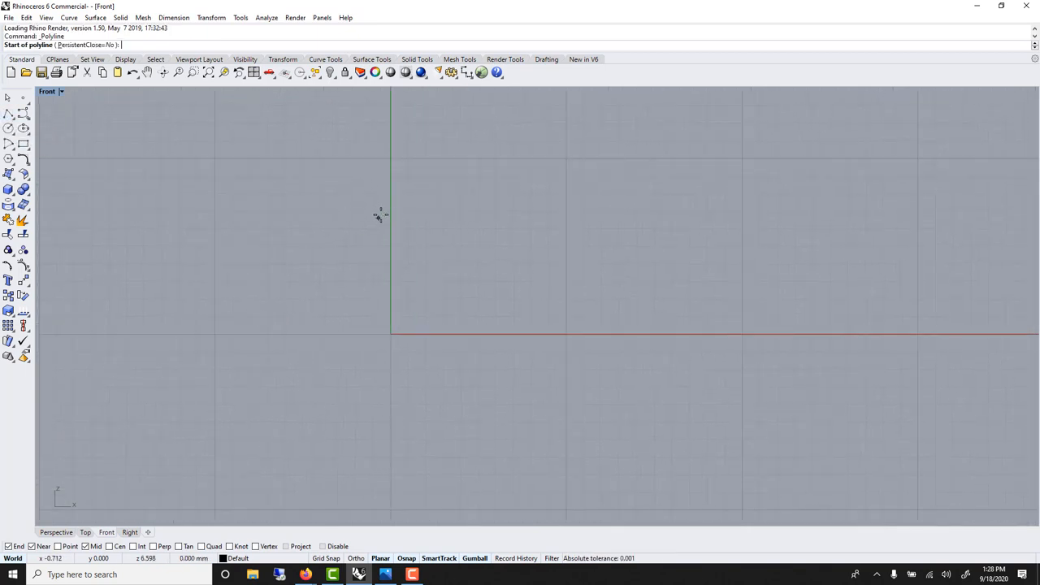
Step: Place polyline points of the part's stepped half-profile in the Front view
{"action": "left_click", "coordinate": [382, 214]}
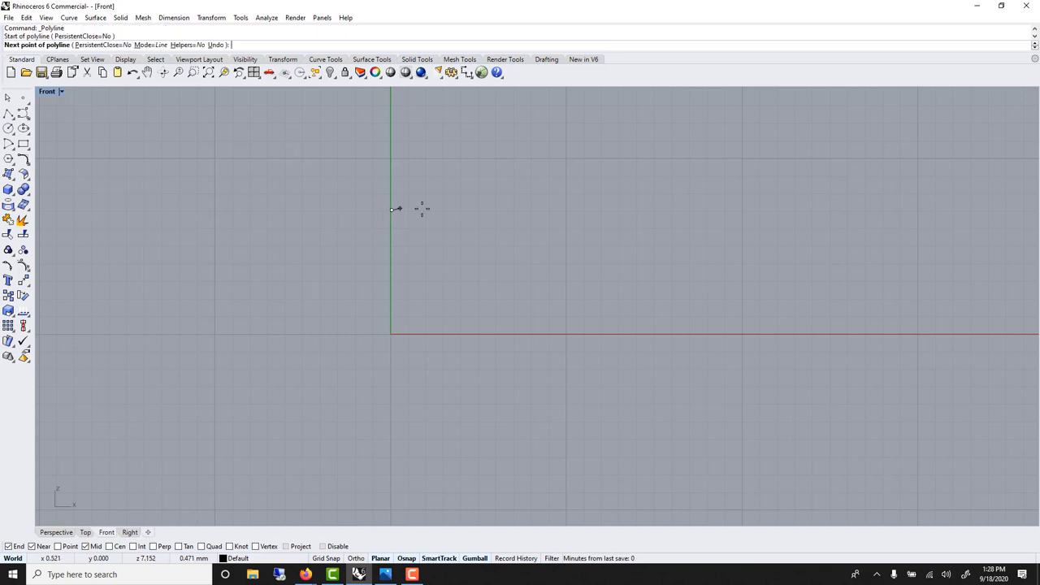
{"action": "left_click", "coordinate": [534, 209]}
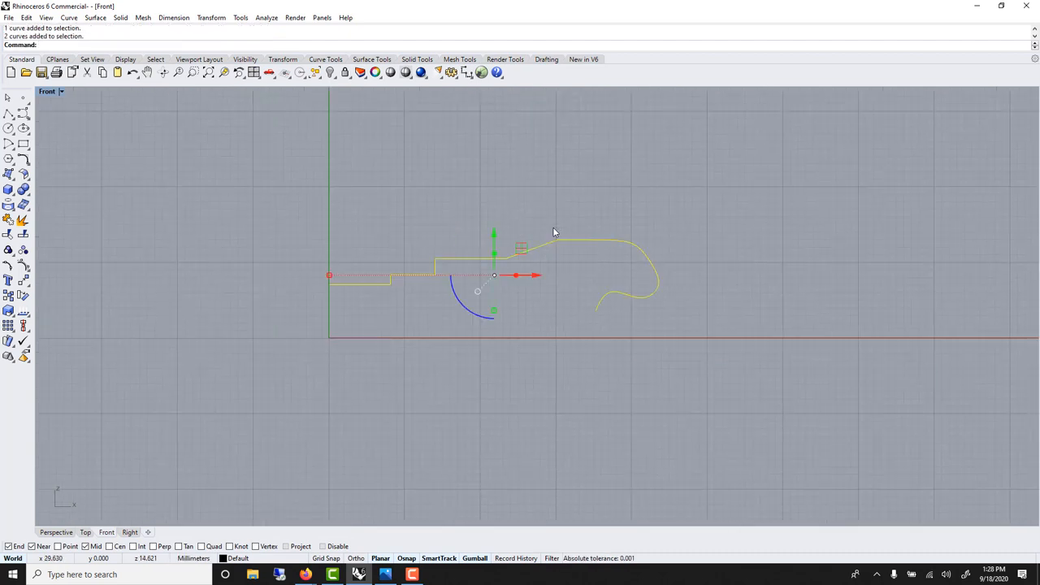
Step: Join the profile into one curve, revolve it into a solid and undo the cap
{"action": "type", "text": "Join"}
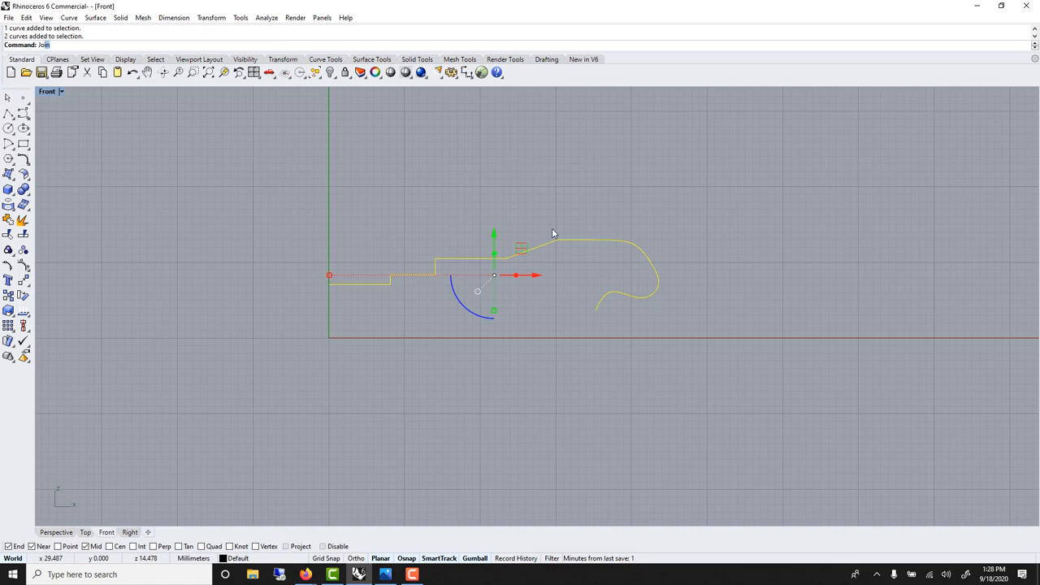
{"action": "key", "text": "enter"}
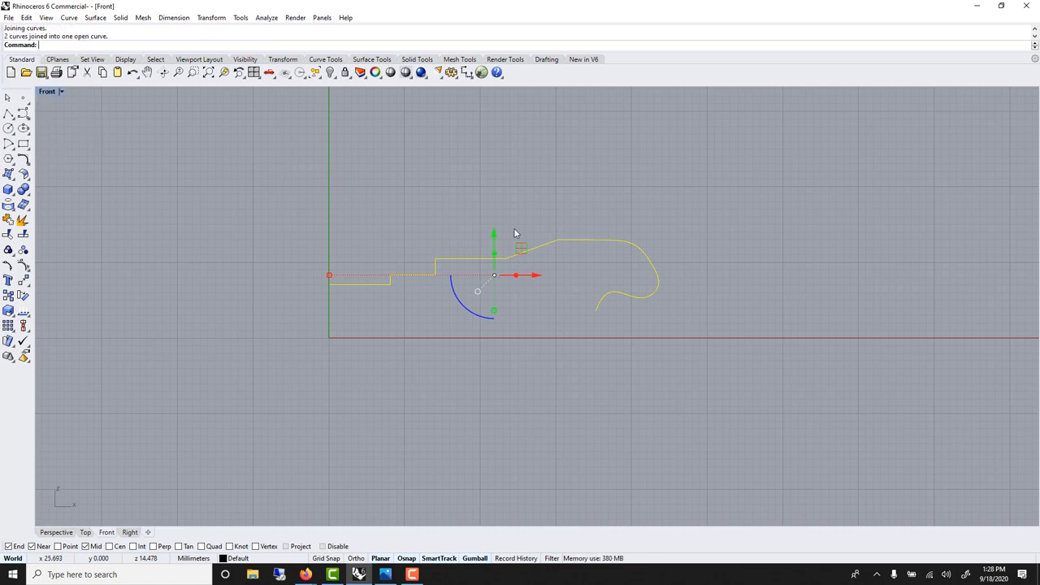
{"action": "type", "text": "Revolve"}
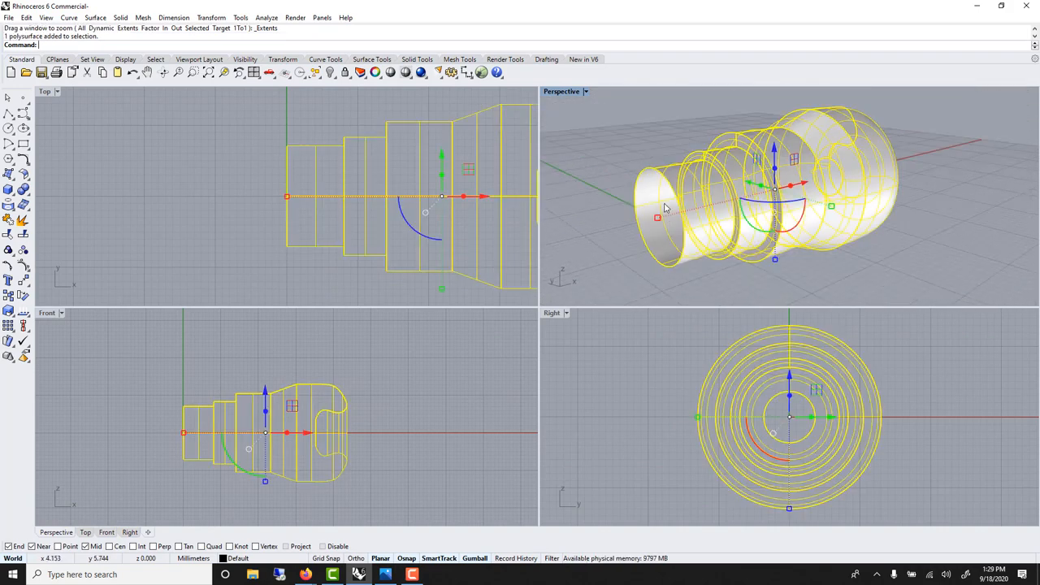
{"action": "type", "text": "Cap"}
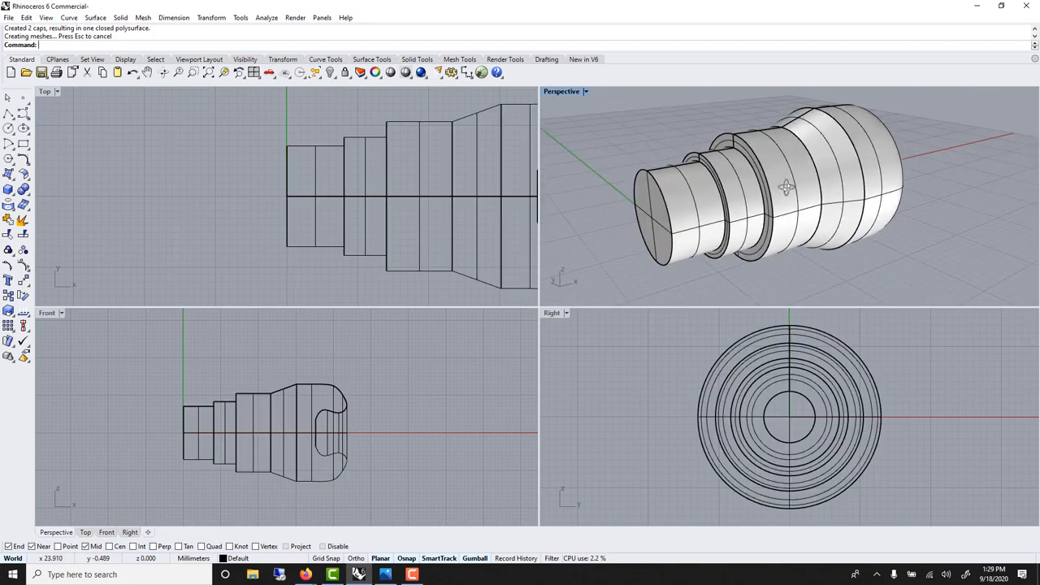
{"action": "key", "text": "ctrl+z"}
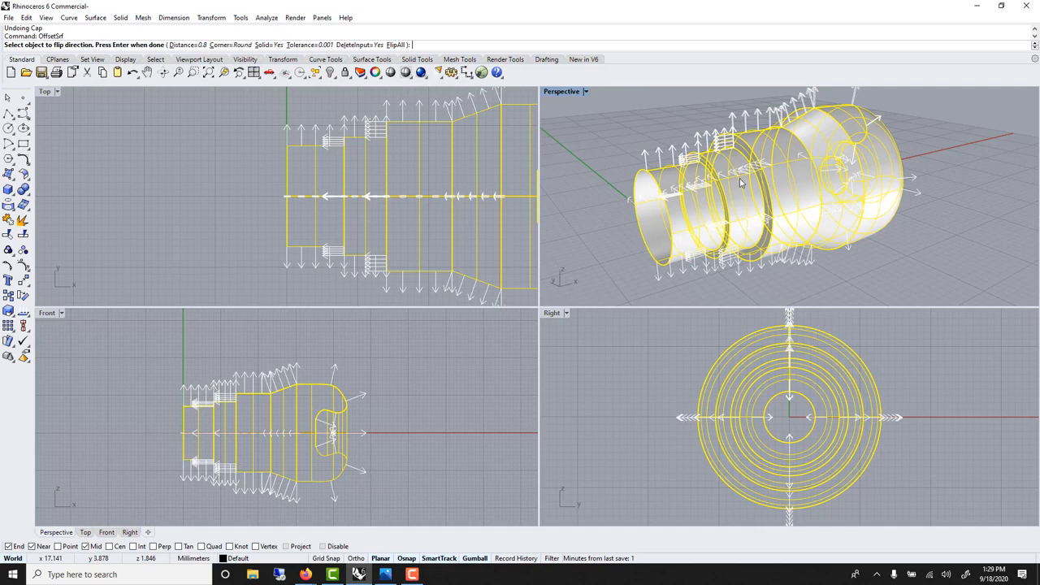
Step: Thicken the revolved part with OffsetSrf, preview it rendered, then delete the solid
{"action": "key", "text": "Enter"}
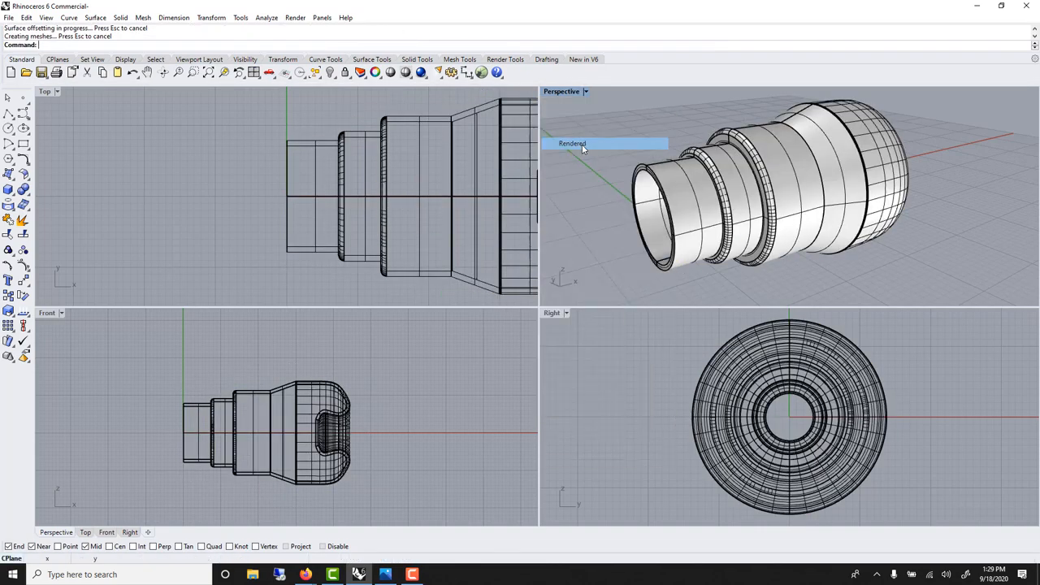
{"action": "left_click", "coordinate": [573, 143]}
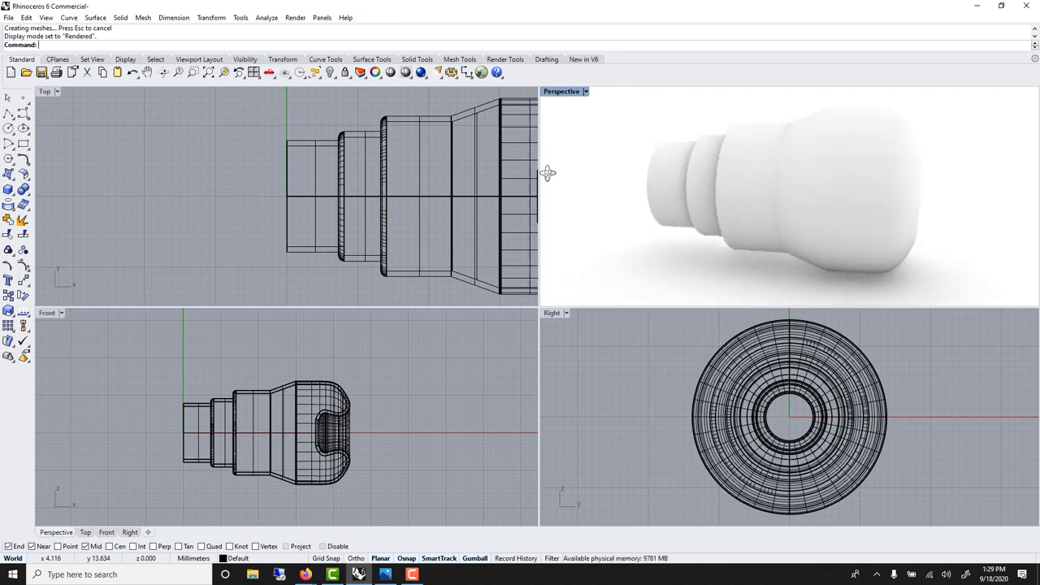
{"action": "key", "text": "Delete"}
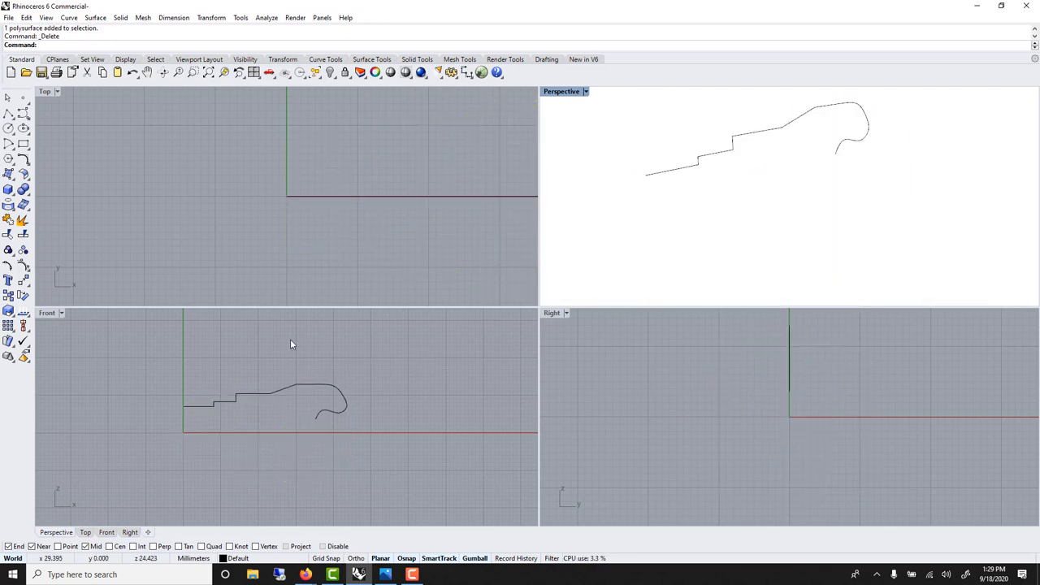
Step: Switch Perspective back to Shaded and revolve the profile curve again
{"action": "left_click", "coordinate": [585, 91]}
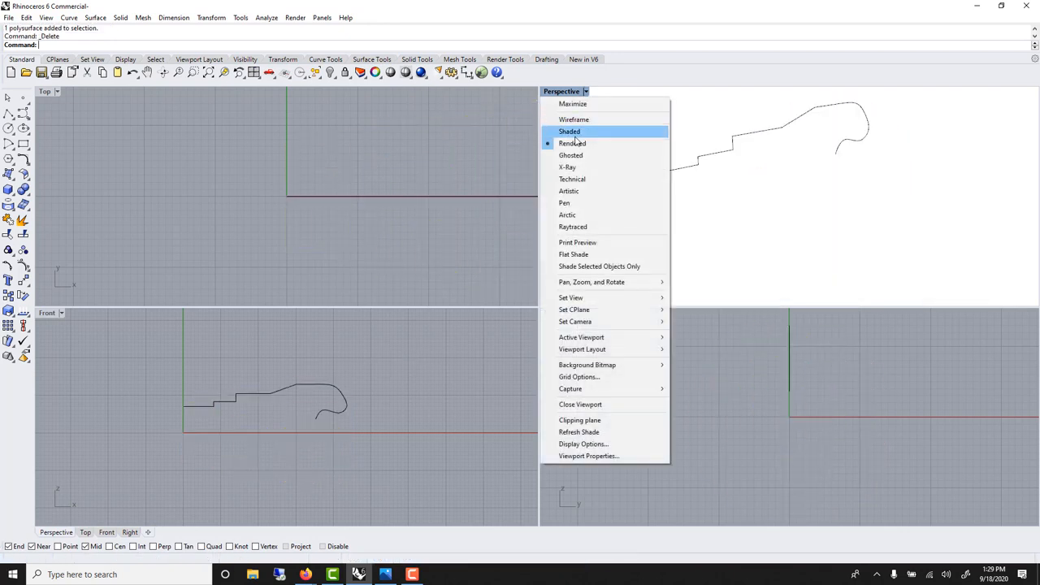
{"action": "left_click", "coordinate": [569, 130]}
{"action": "type", "text": "Rev"}
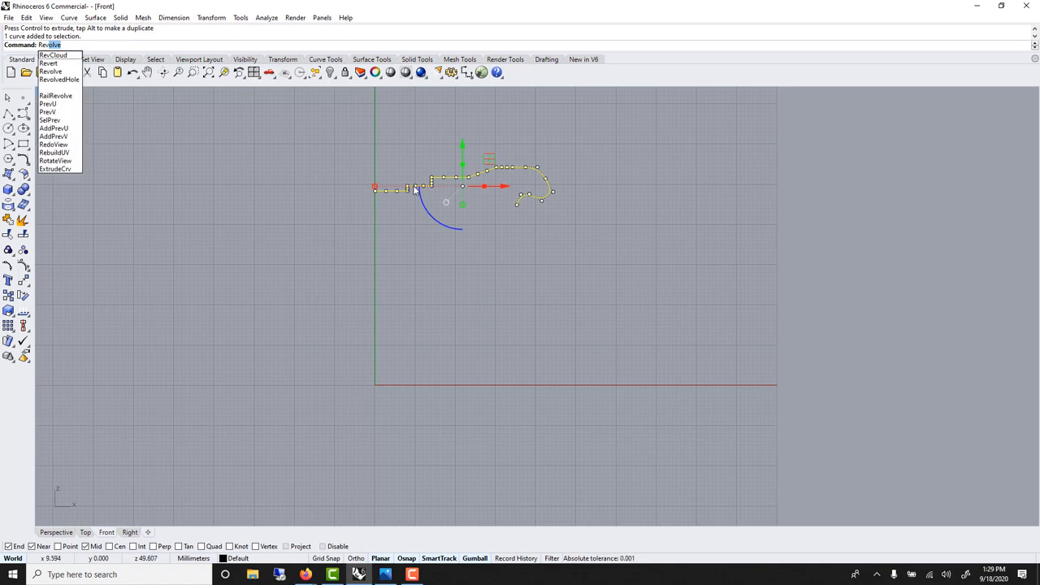
{"action": "left_click", "coordinate": [50, 72]}
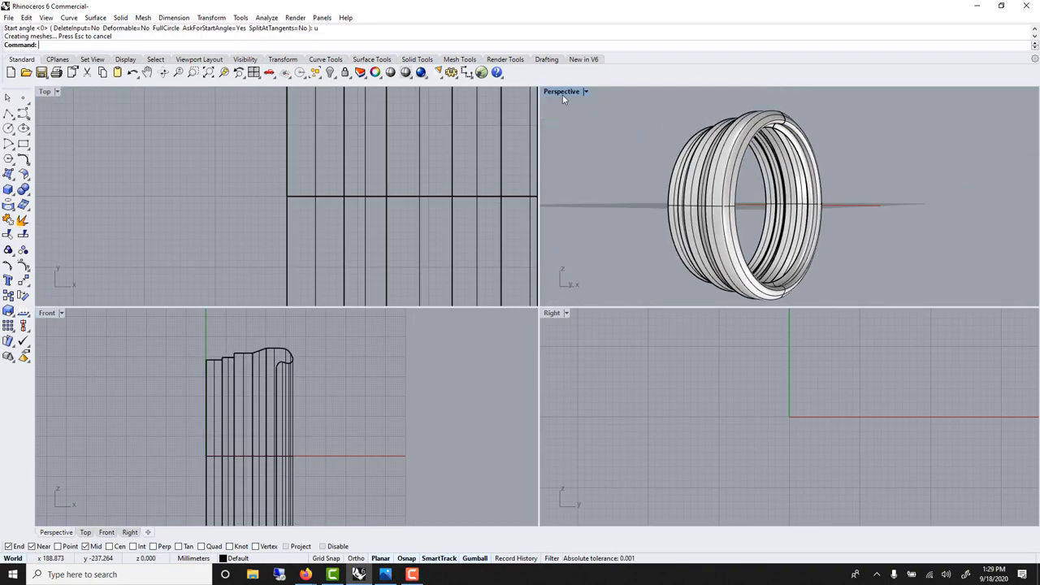
Step: Maximize the Perspective view and change its display mode to inspect the ring
{"action": "double_click", "coordinate": [562, 91]}
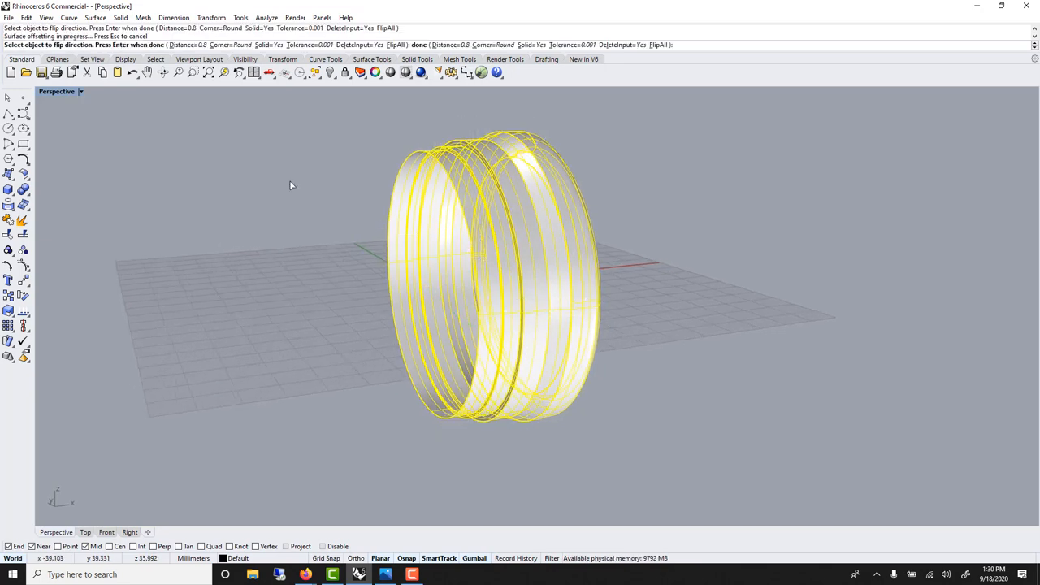
{"action": "left_click", "coordinate": [61, 91]}
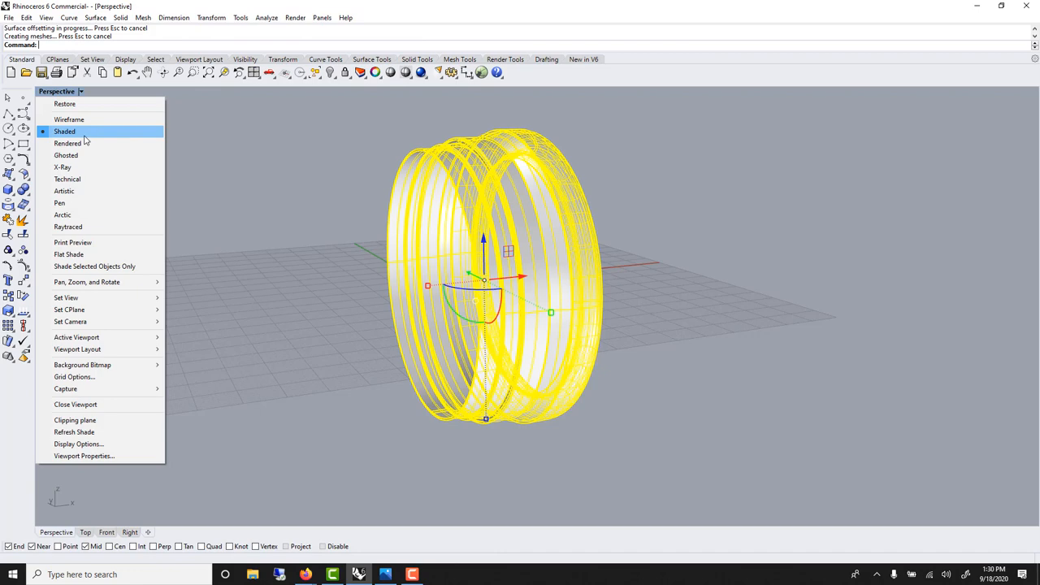
{"action": "left_click", "coordinate": [68, 143]}
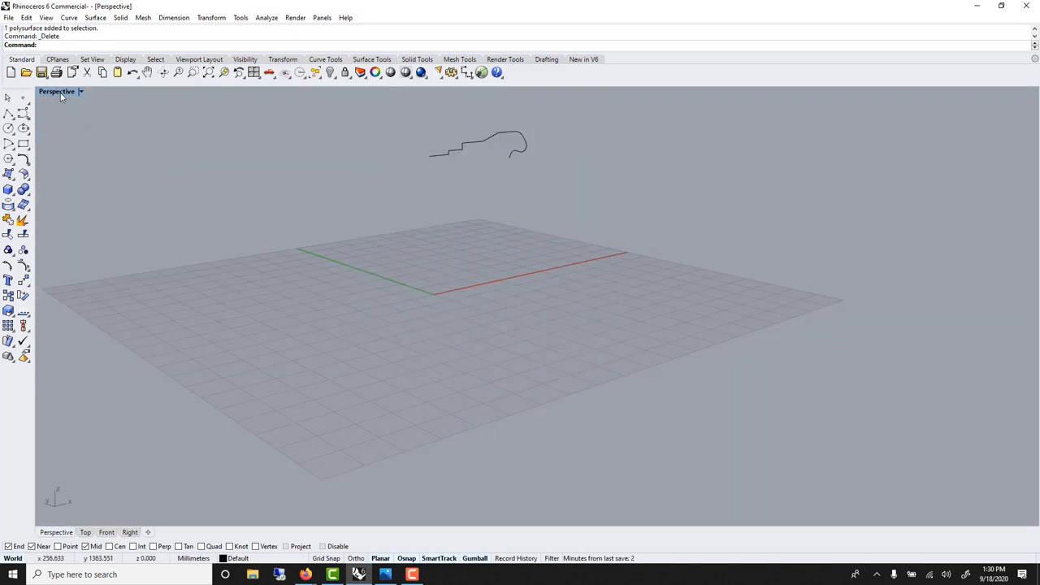
Step: Revolve the profile a third time about its axis into another ring, then undo an edit
{"action": "left_click", "coordinate": [56, 91]}
{"action": "type", "text": "Revolve"}
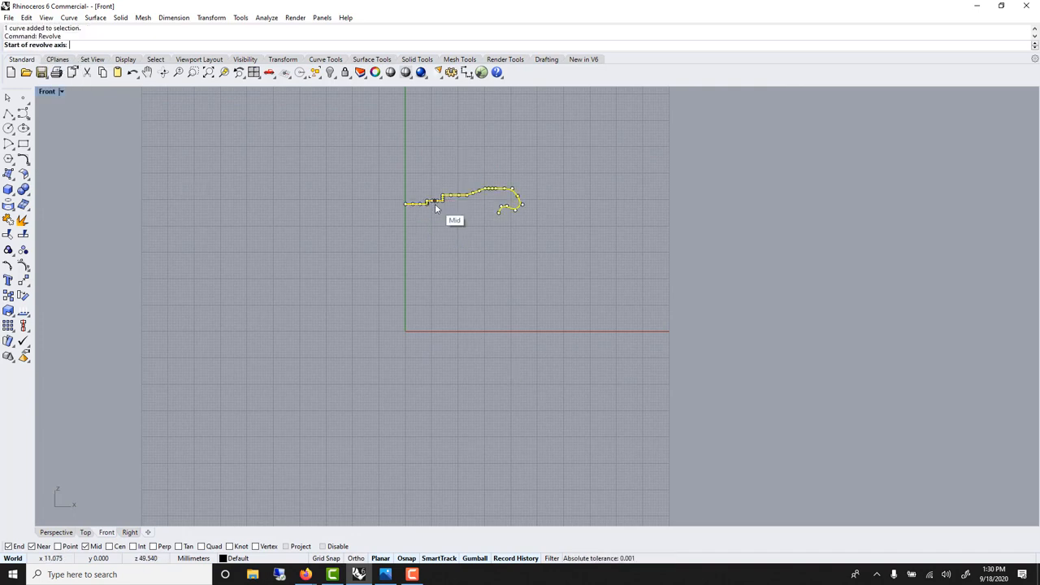
{"action": "left_click", "coordinate": [406, 332]}
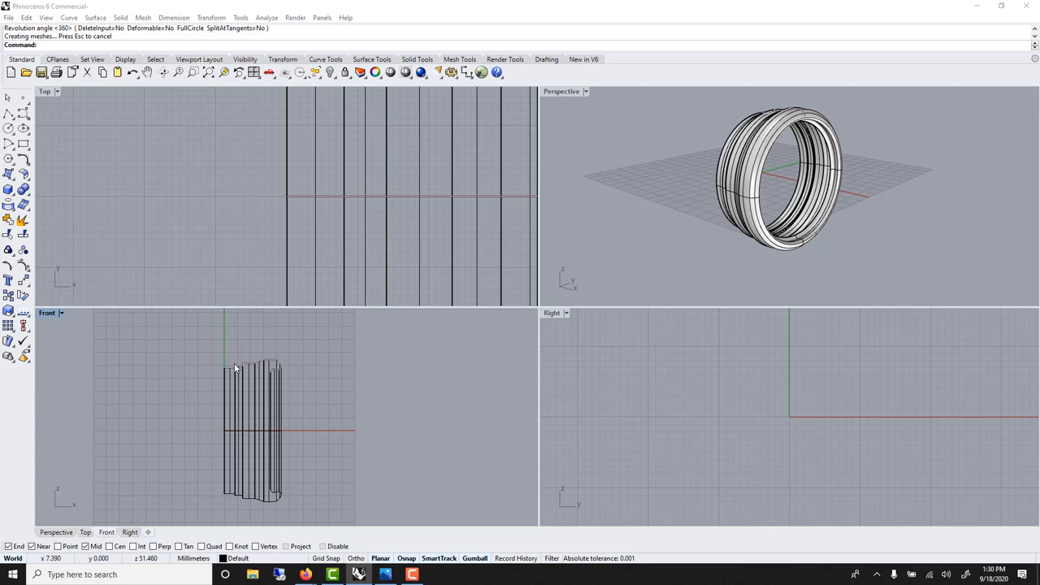
{"action": "left_click", "coordinate": [252, 366]}
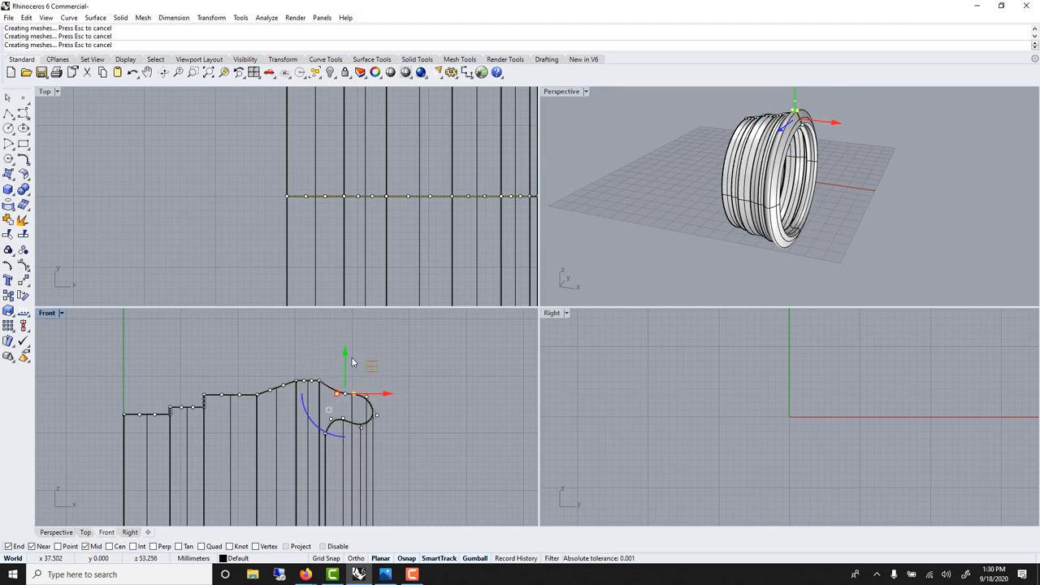
{"action": "key", "text": "ctrl+z"}
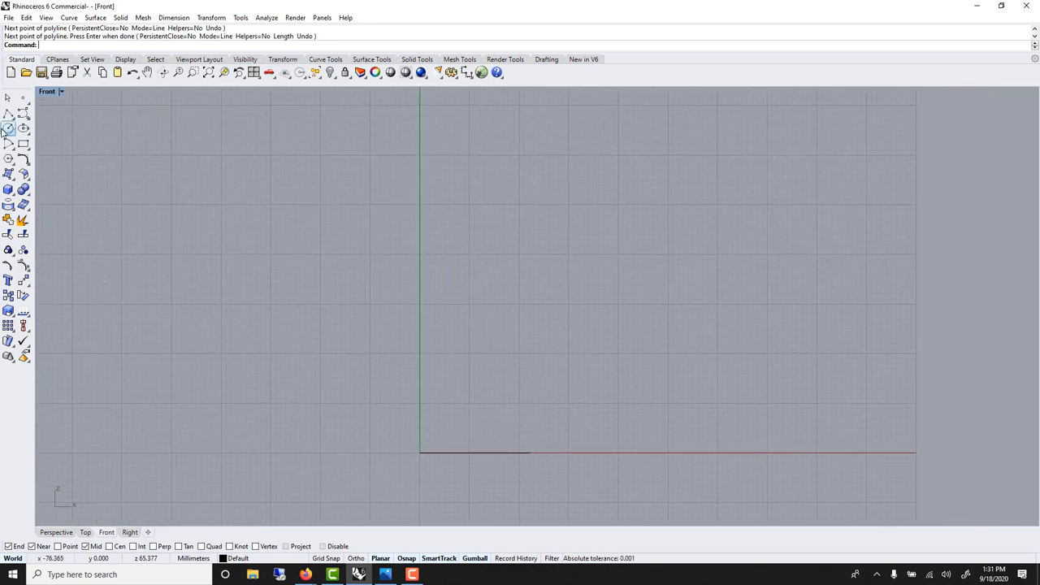
Step: Draw the bowl profile: a flat bottom line and an outward-bulging arc
{"action": "left_click", "coordinate": [8, 128]}
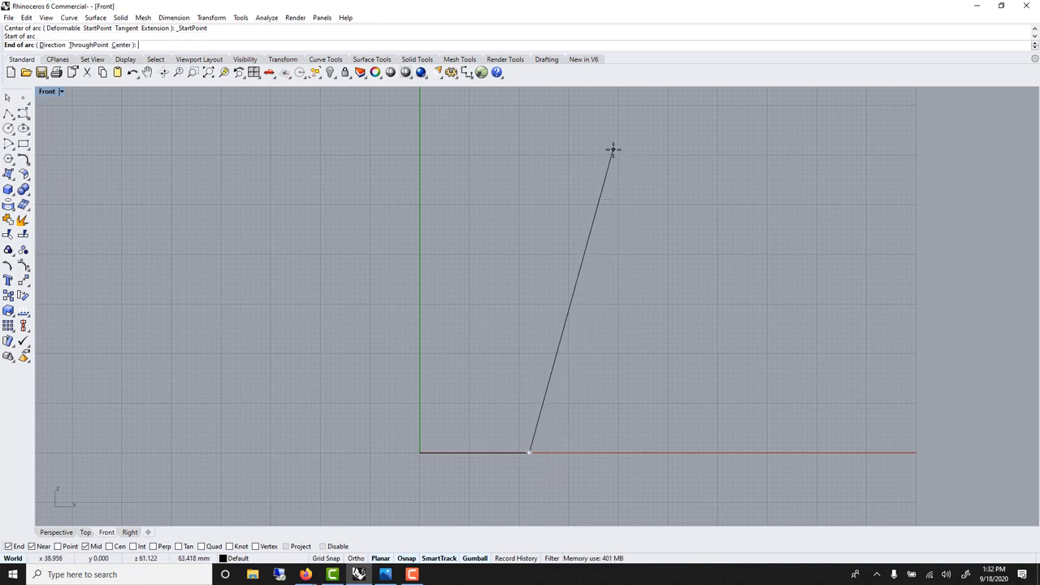
{"action": "left_click", "coordinate": [601, 144]}
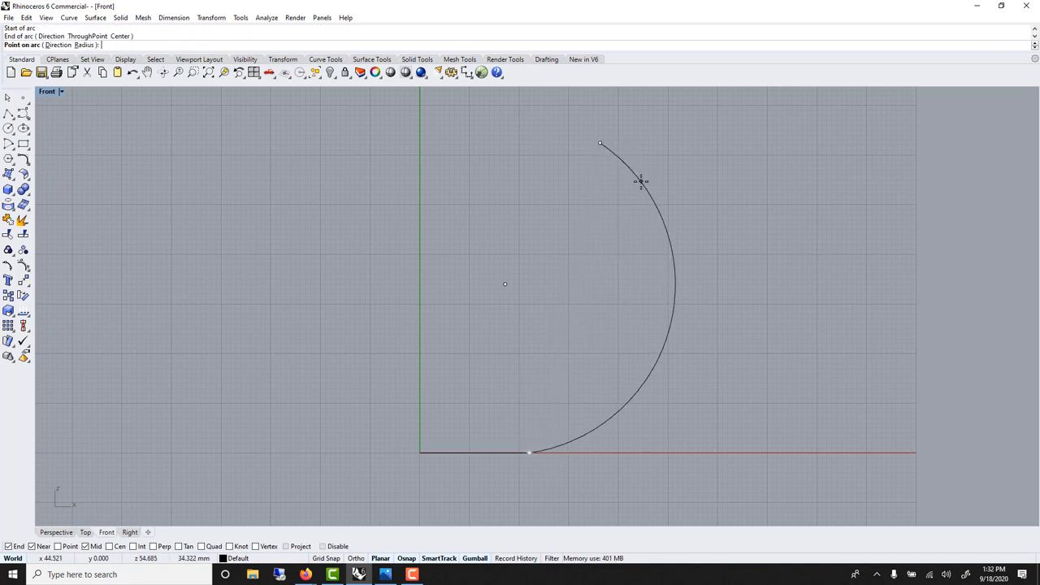
{"action": "left_click", "coordinate": [642, 186]}
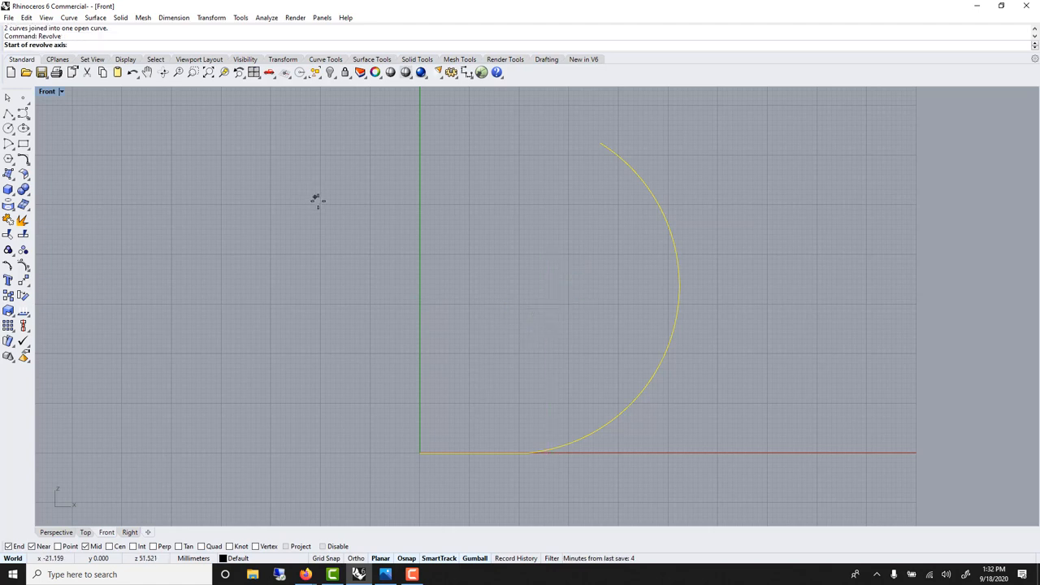
Step: Revolve the profile about the vertical axis, thicken the bowl wall, then delete bowl and curve
{"action": "left_click", "coordinate": [419, 452]}
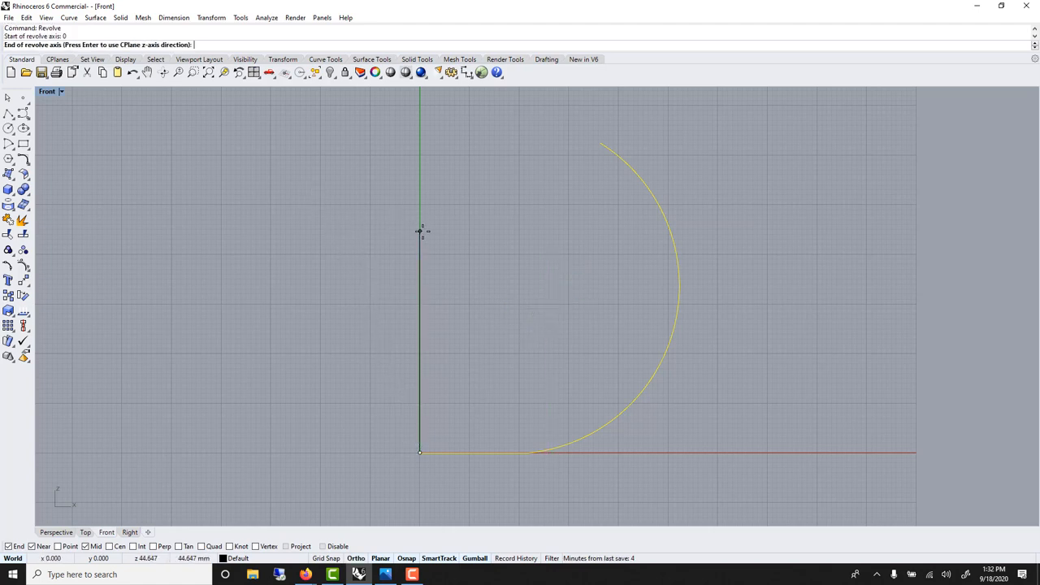
{"action": "left_click", "coordinate": [419, 452]}
{"action": "type", "text": "1"}
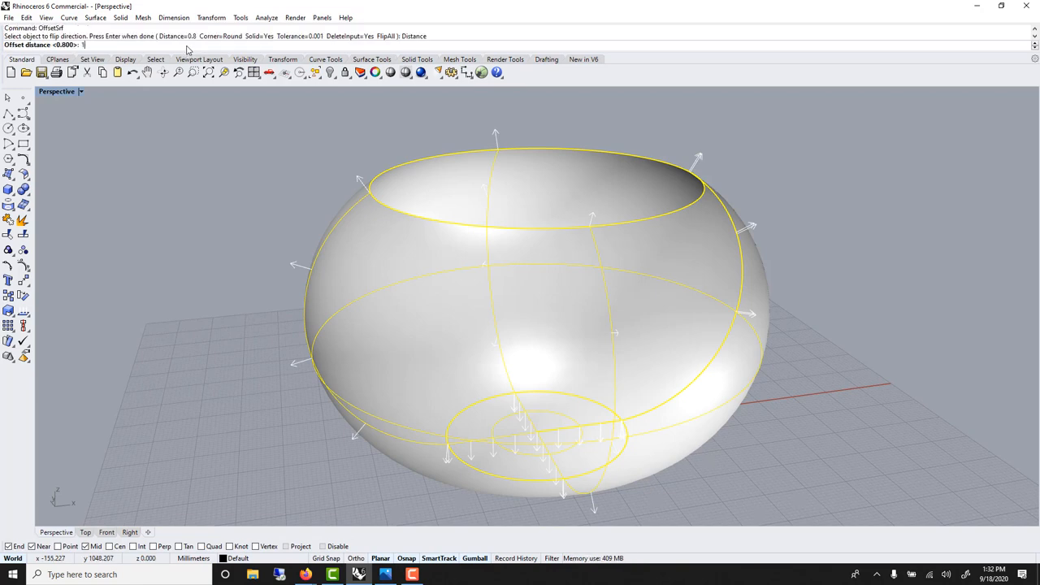
{"action": "key", "text": "Enter"}
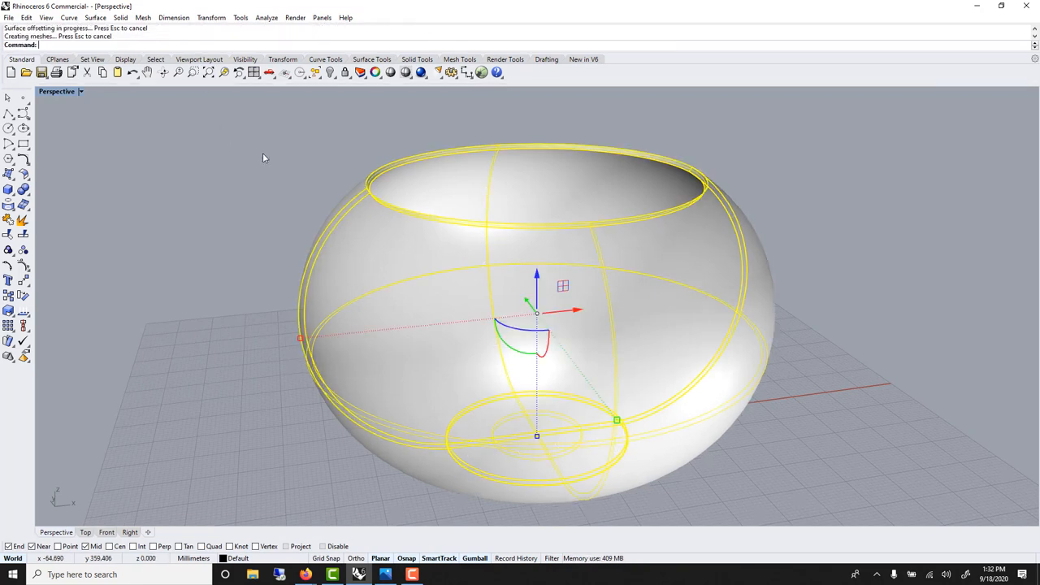
{"action": "key", "text": "Delete"}
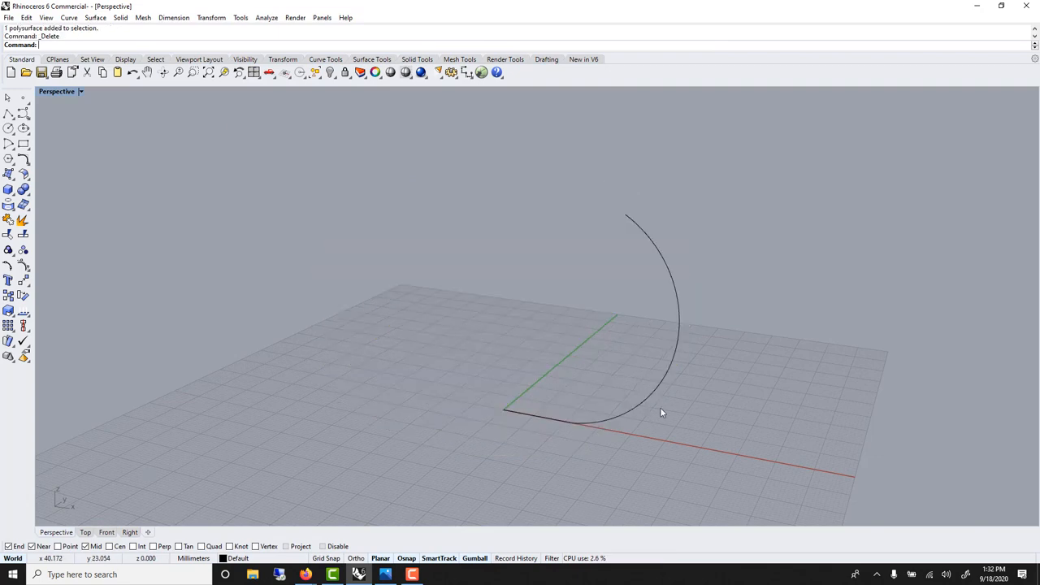
{"action": "key", "text": "Delete"}
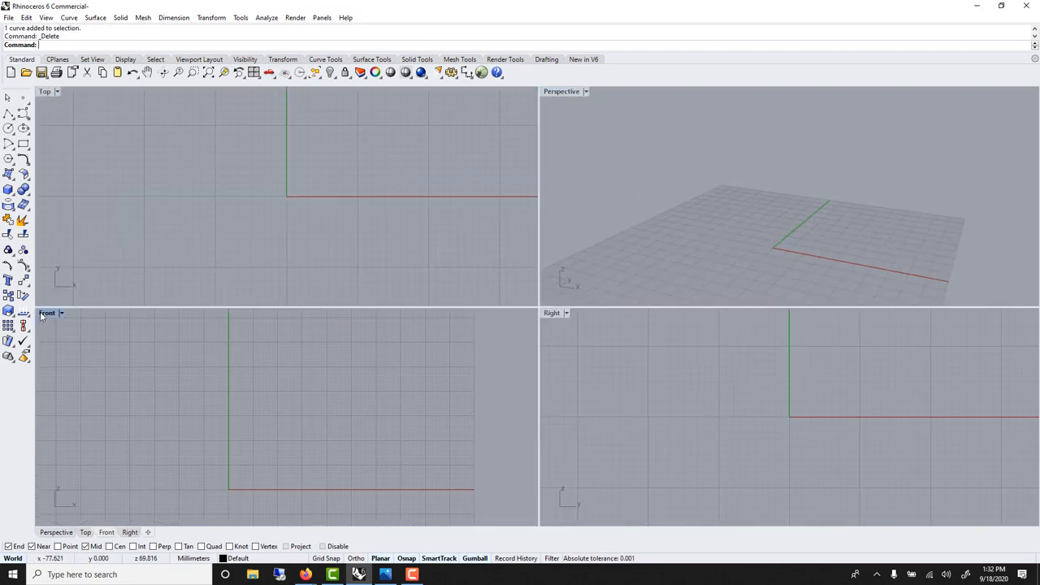
Step: In the maximized Front view, draw the base-and-side polyline and flare the side outward
{"action": "double_click", "coordinate": [47, 91]}
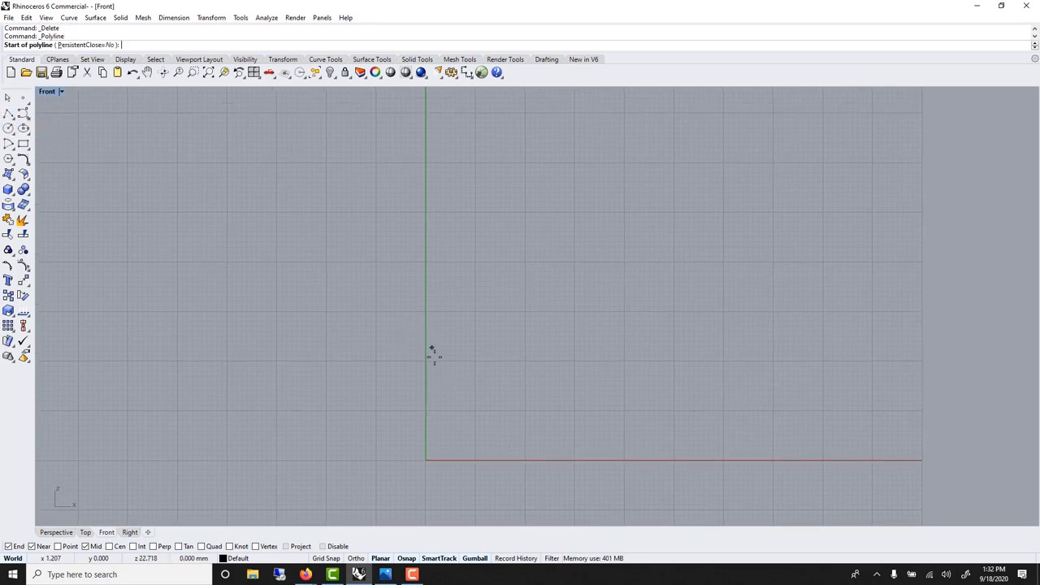
{"action": "left_click", "coordinate": [426, 462]}
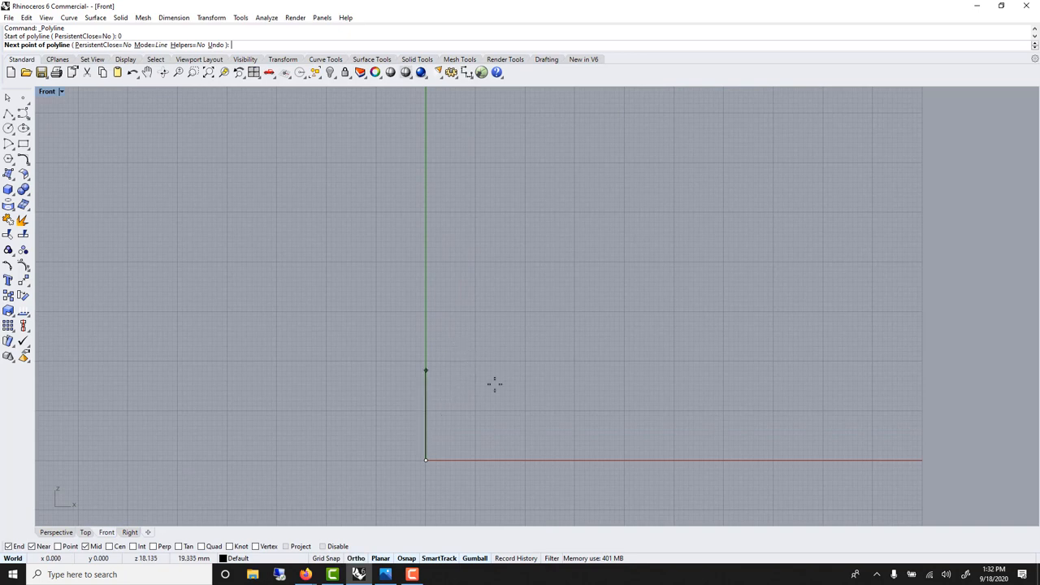
{"action": "left_click", "coordinate": [560, 460]}
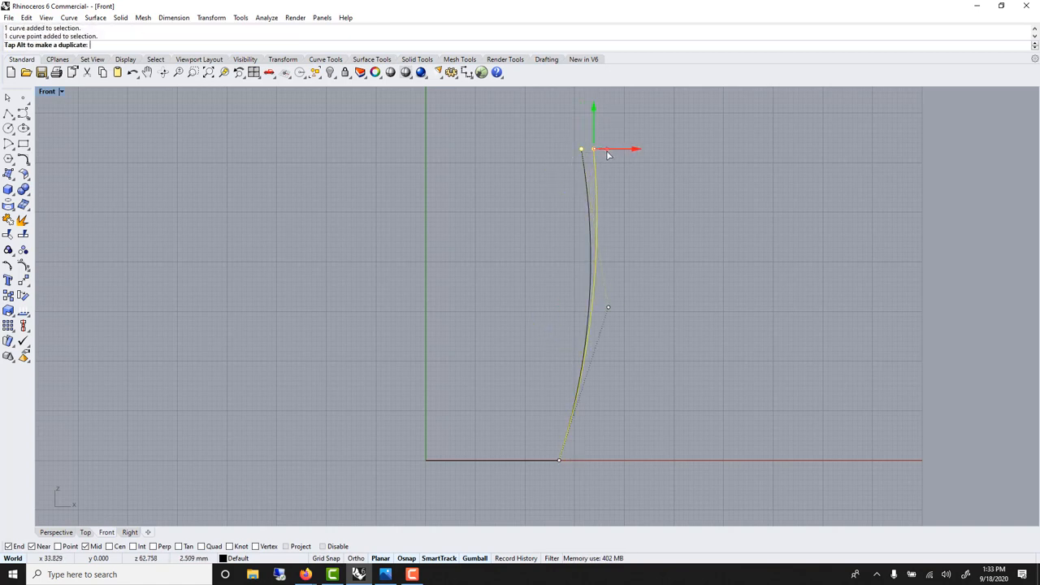
{"action": "left_click_drag", "start_coordinate": [593, 150], "coordinate": [602, 150]}
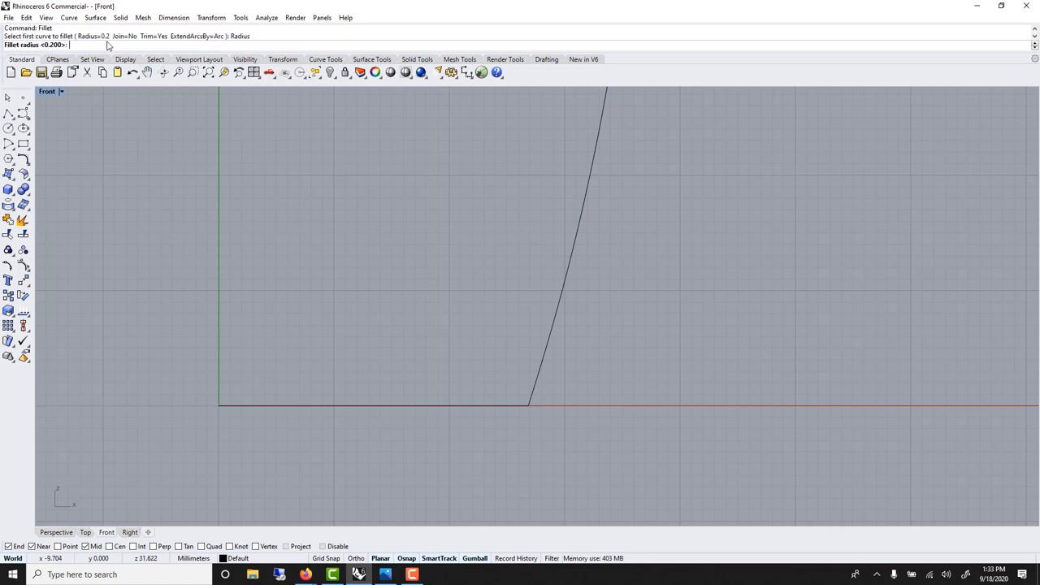
Step: Fillet the corner between base and side with radius 3
{"action": "type", "text": "3"}
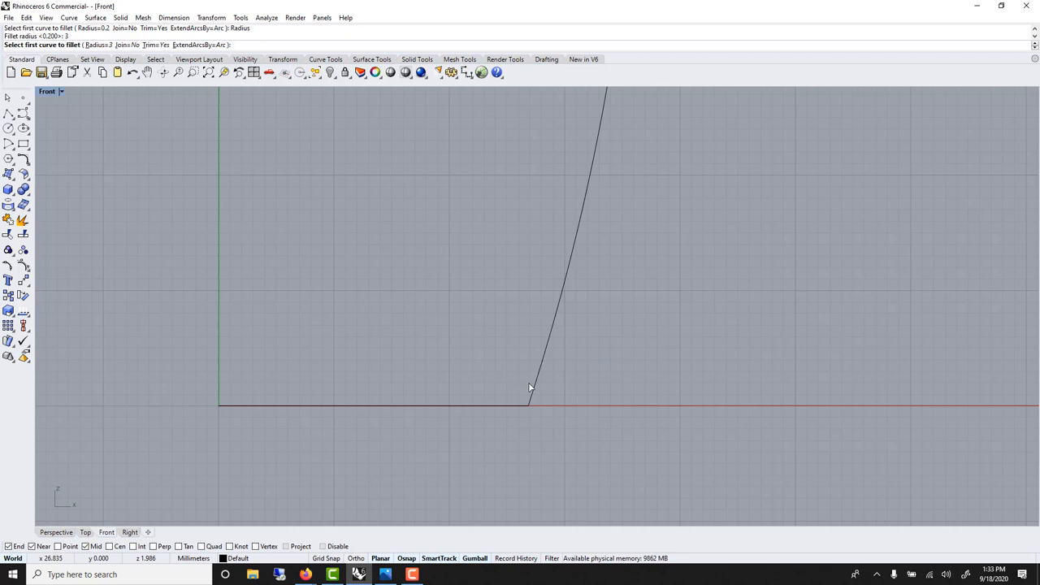
{"action": "left_click", "coordinate": [529, 395]}
{"action": "type", "text": "Off"}
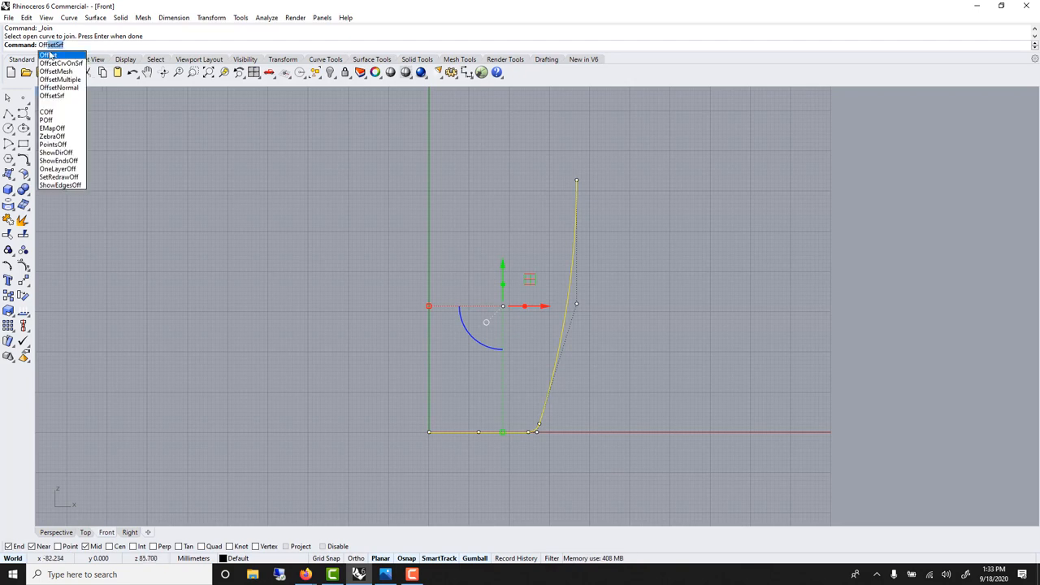
Step: Offset the profile for wall thickness, close the ends with lines, and start the revolve axis at the origin
{"action": "left_click", "coordinate": [50, 55]}
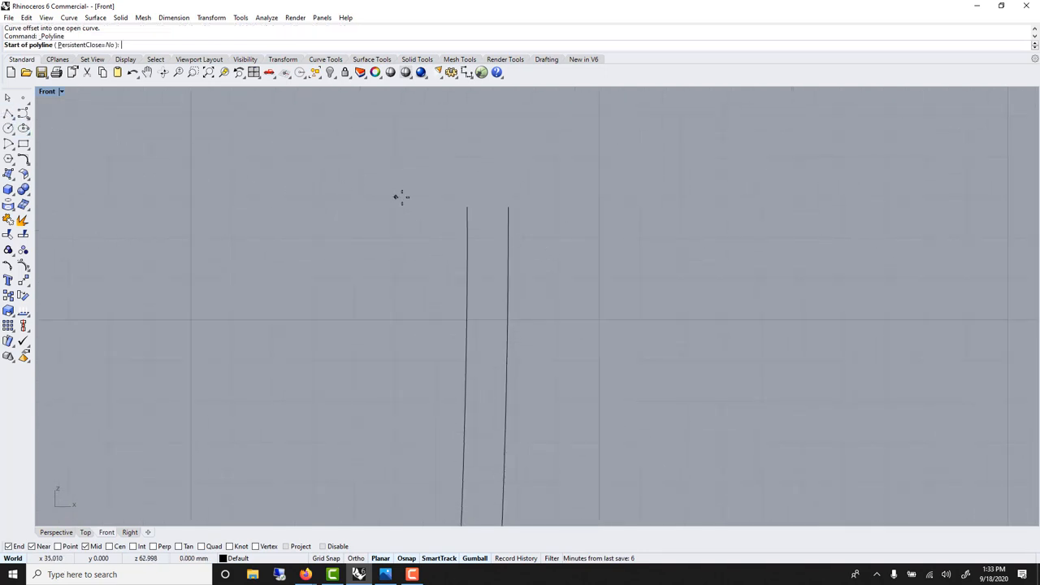
{"action": "left_click", "coordinate": [468, 208]}
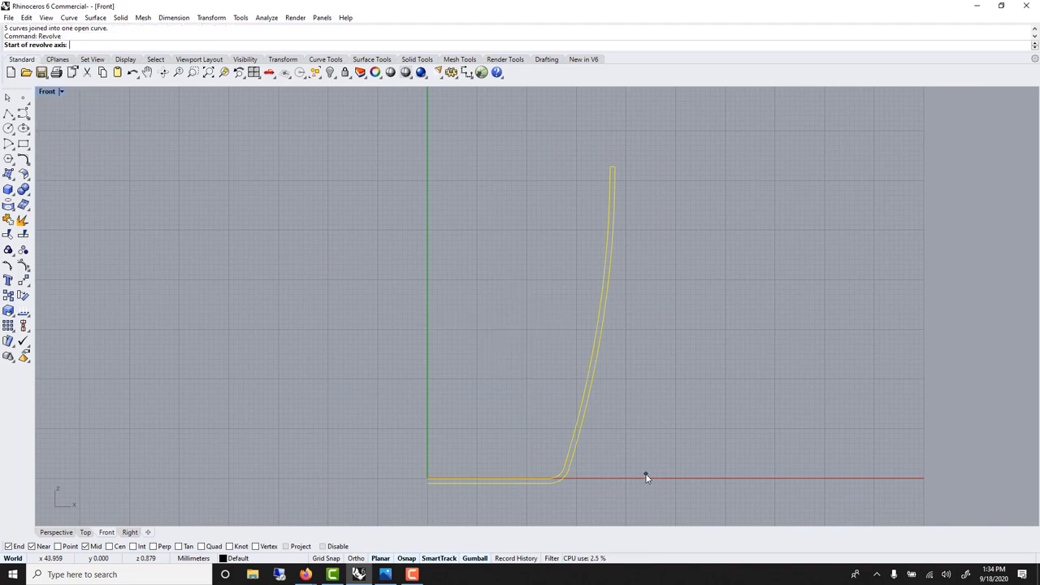
{"action": "left_click", "coordinate": [428, 478]}
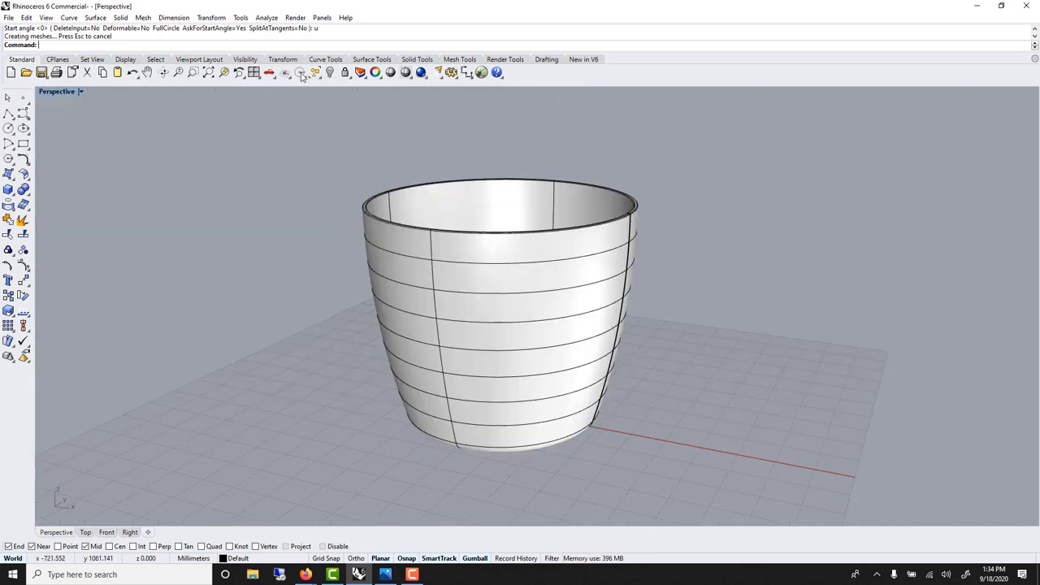
Step: Show the revolved trash can in Rendered display in the Perspective view
{"action": "left_click", "coordinate": [81, 91]}
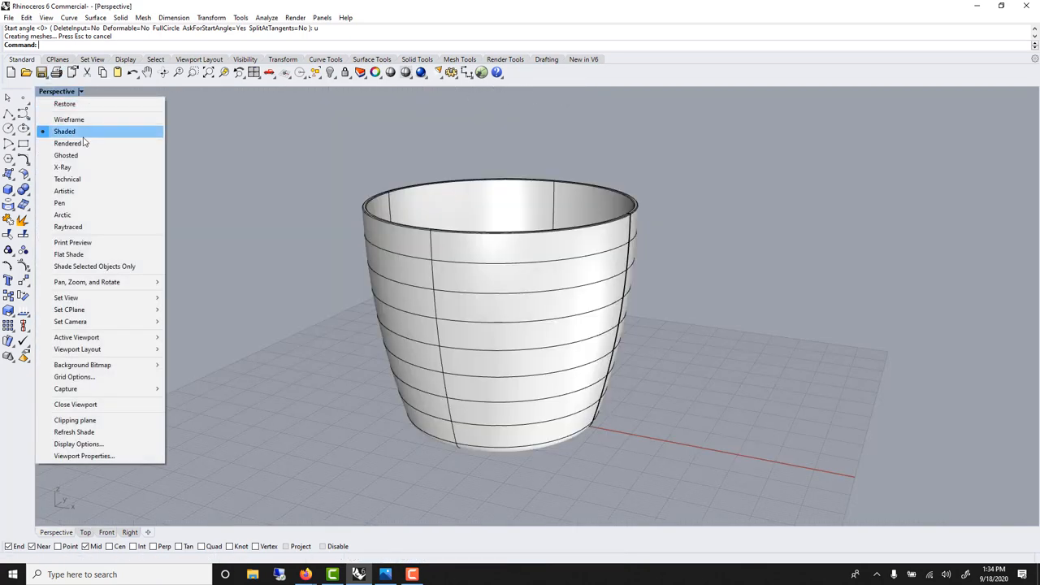
{"action": "left_click", "coordinate": [68, 143]}
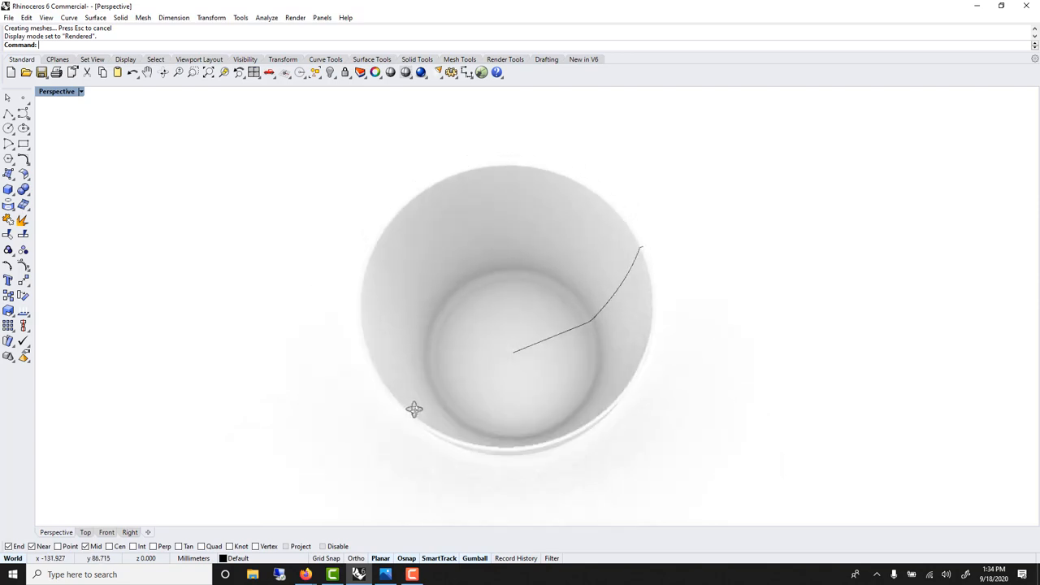